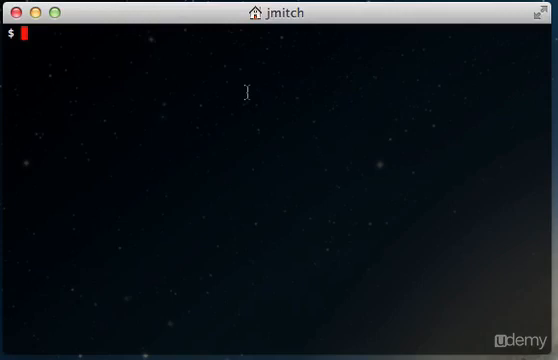
pyautogui.write('learning by doing')
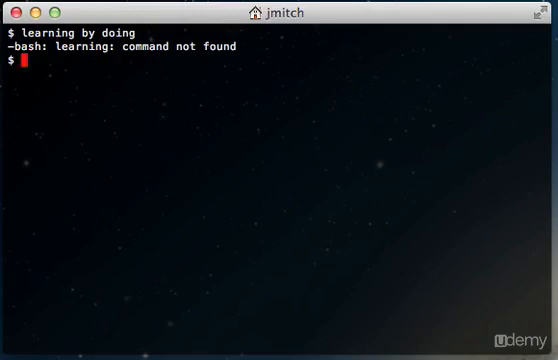
pyautogui.write('python')
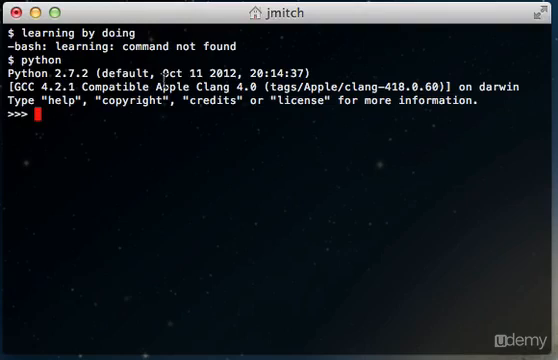
pyautogui.moveTo(253, 152)
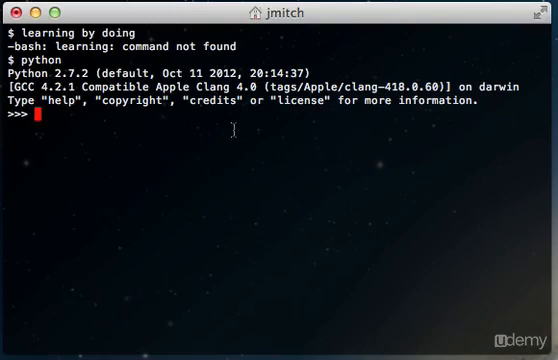
pyautogui.write('1 =')
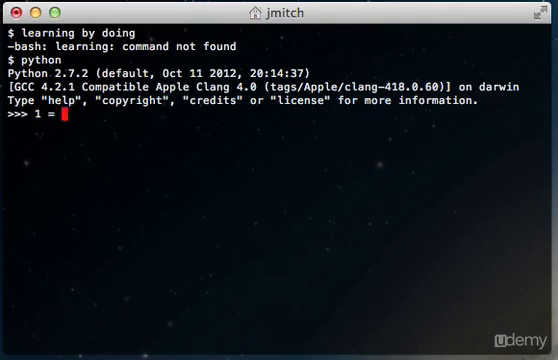